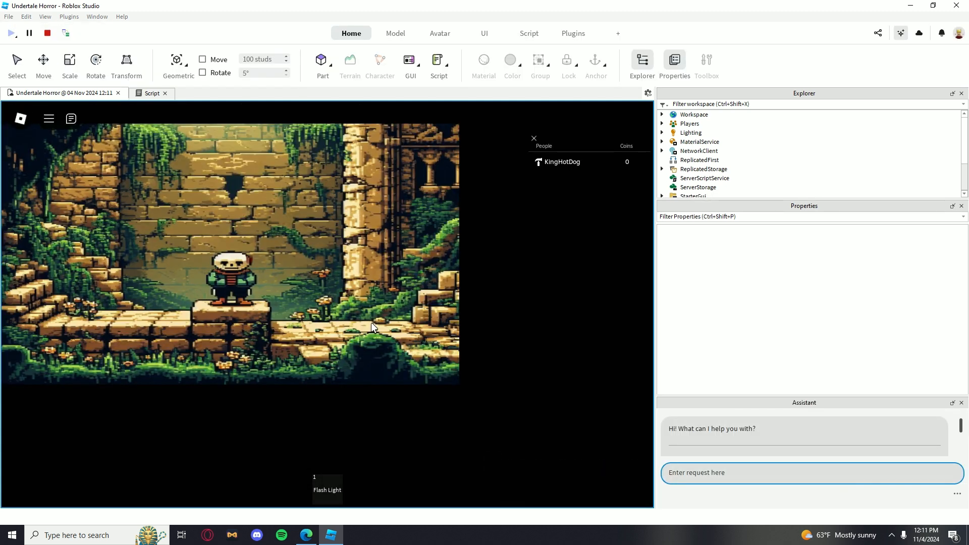
mouse_move(370, 320)
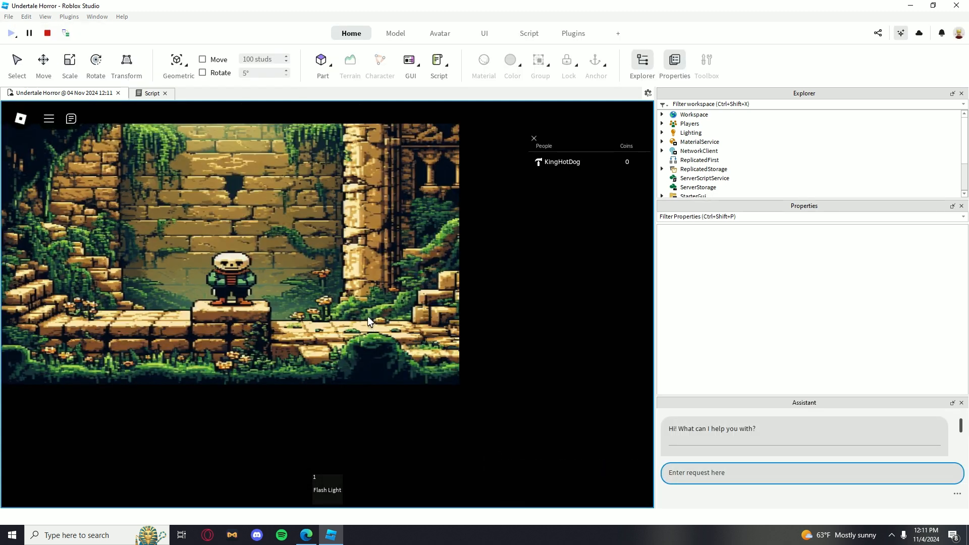